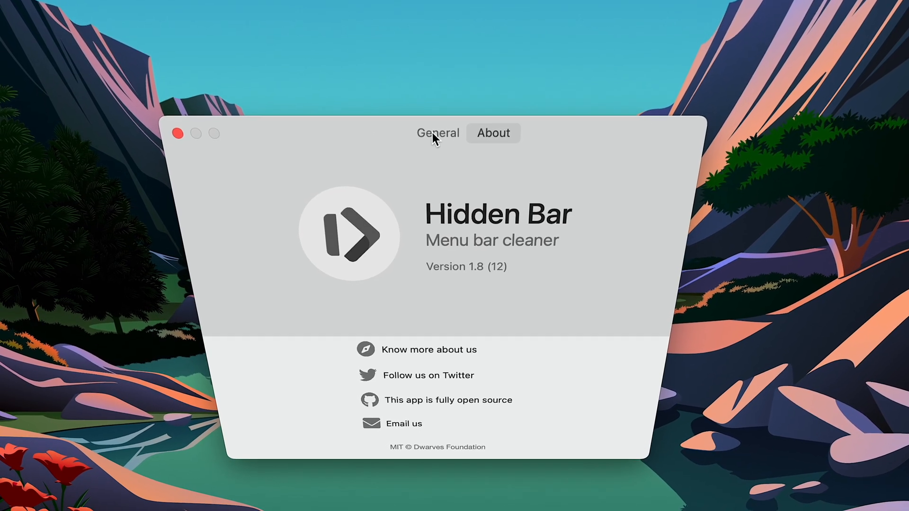
Dismiss Hidden Bar's info window and expand the menu bar to reveal the tucked-away icons.
left_click(437, 133)
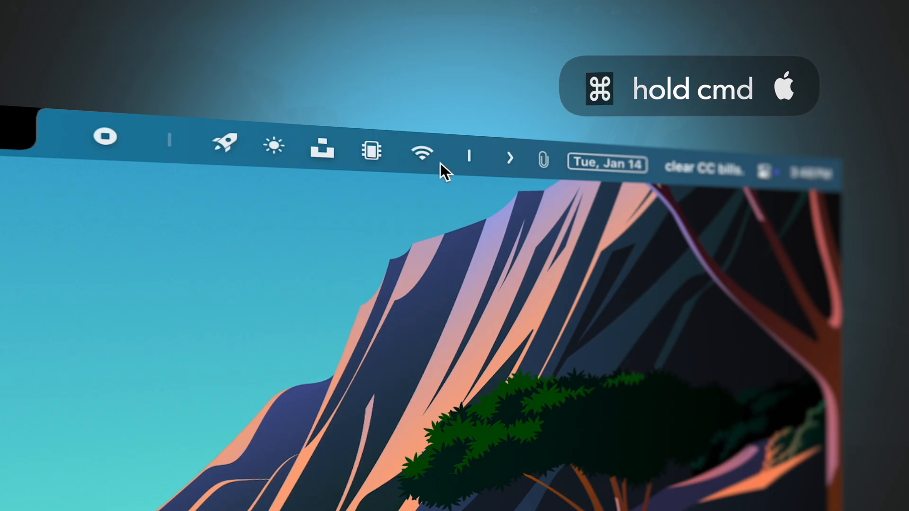
left_click(542, 161)
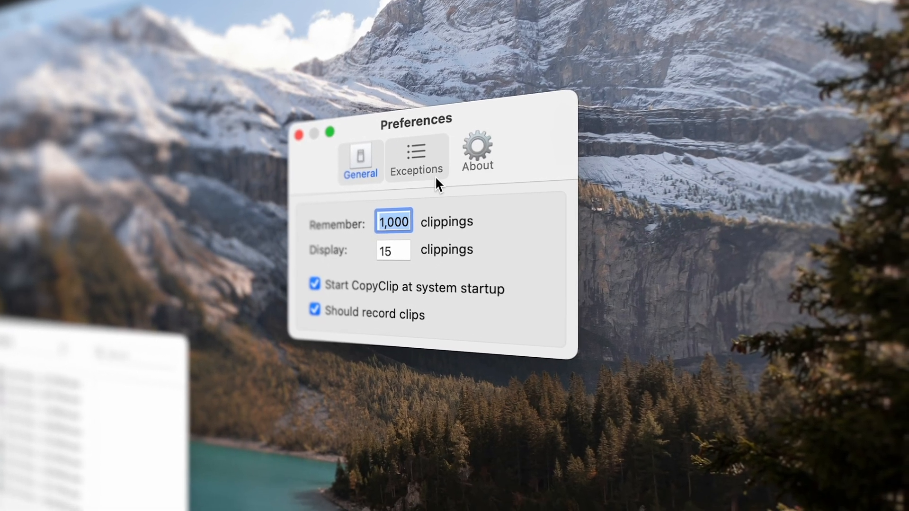
In CopyClip's Exceptions list, mark Passwords so its copied content is never recorded.
left_click(416, 159)
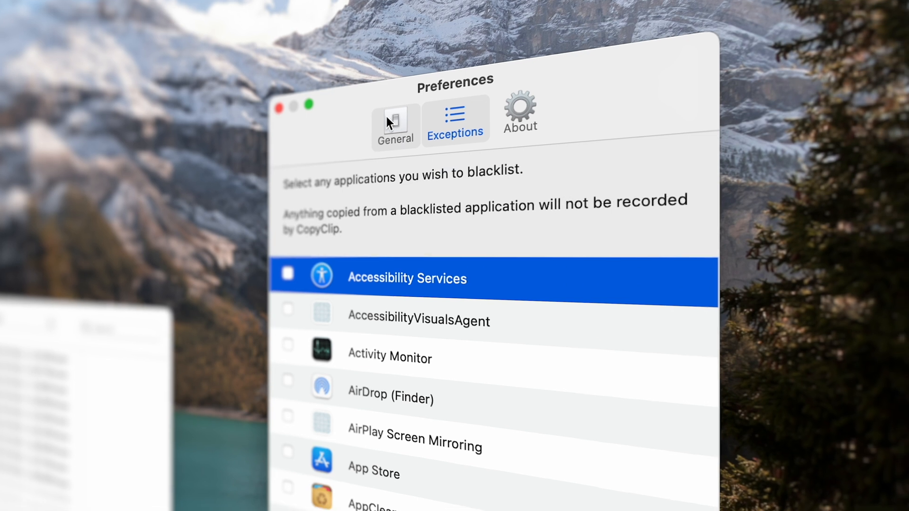
scroll("down", 3)
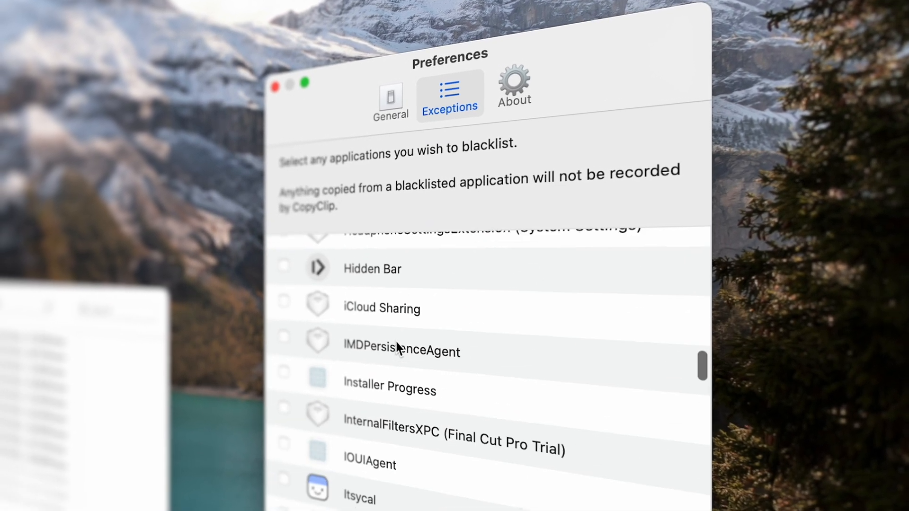
scroll("down", 3)
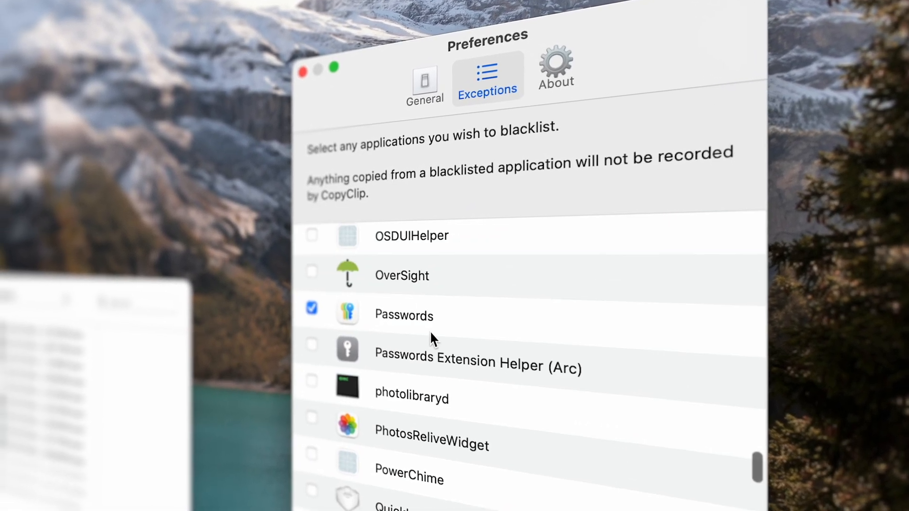
left_click(642, 31)
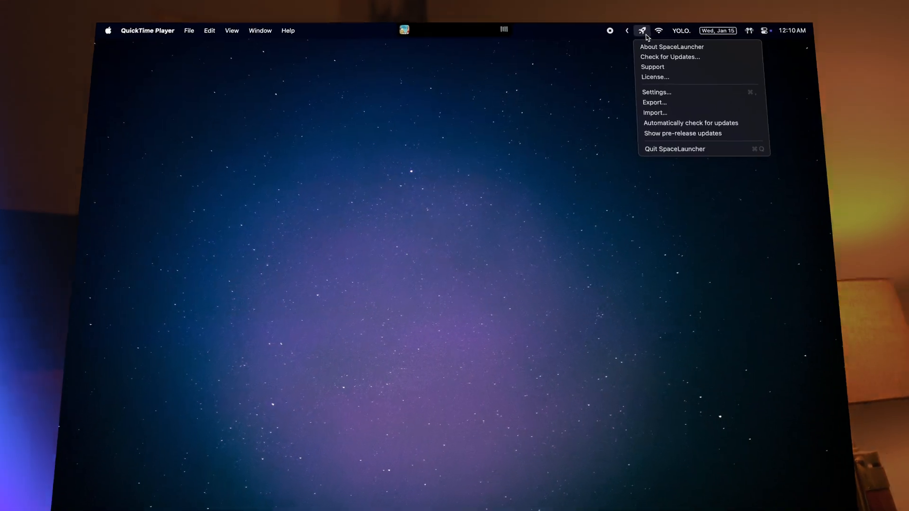
In SpaceLauncher Settings, add a new action that launches Calendar from Applications.
left_click(656, 92)
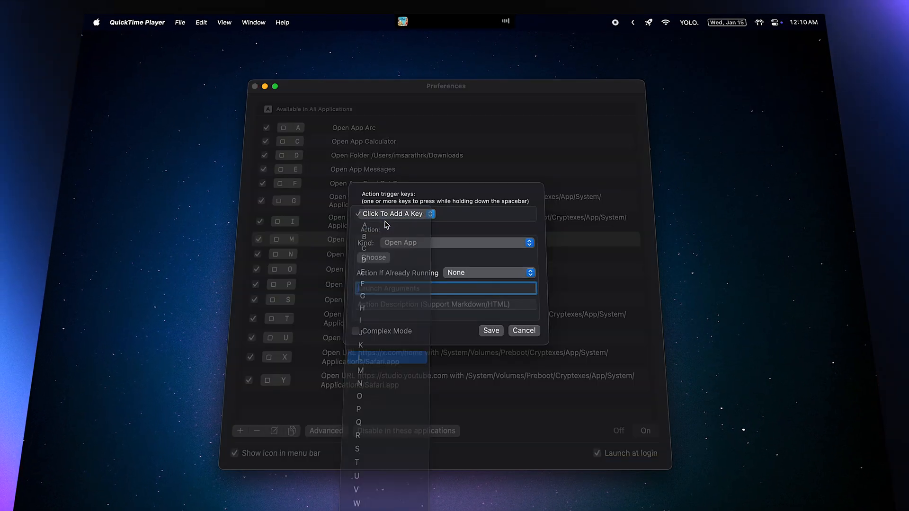
left_click(373, 257)
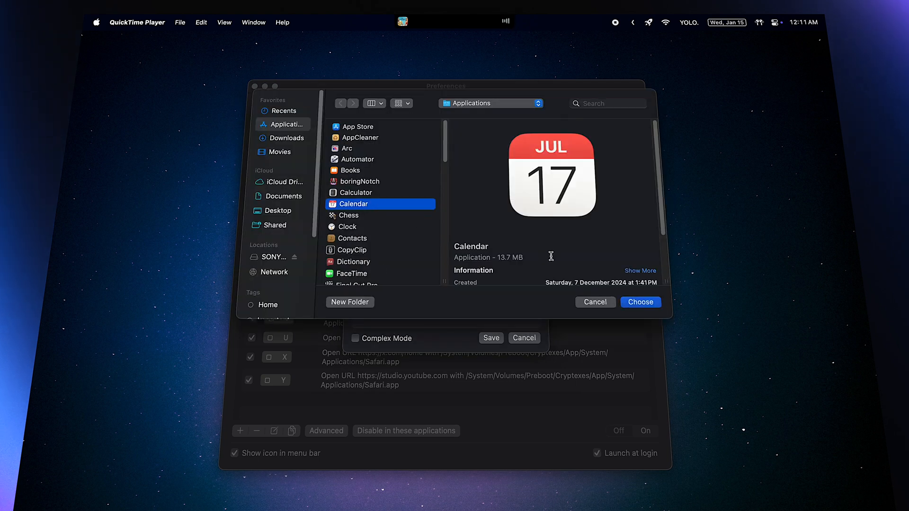
left_click(640, 302)
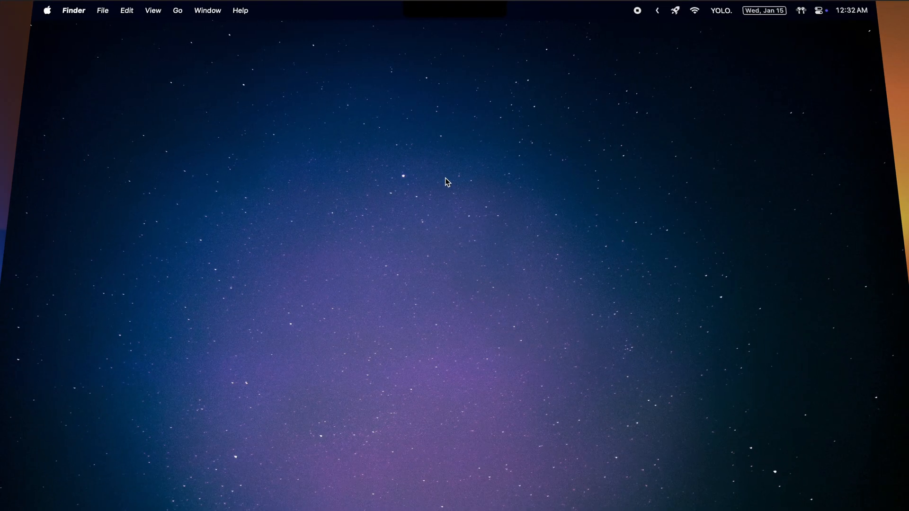
Trigger the new SpaceLauncher shortcut with spacebar plus D.
key("space+d")
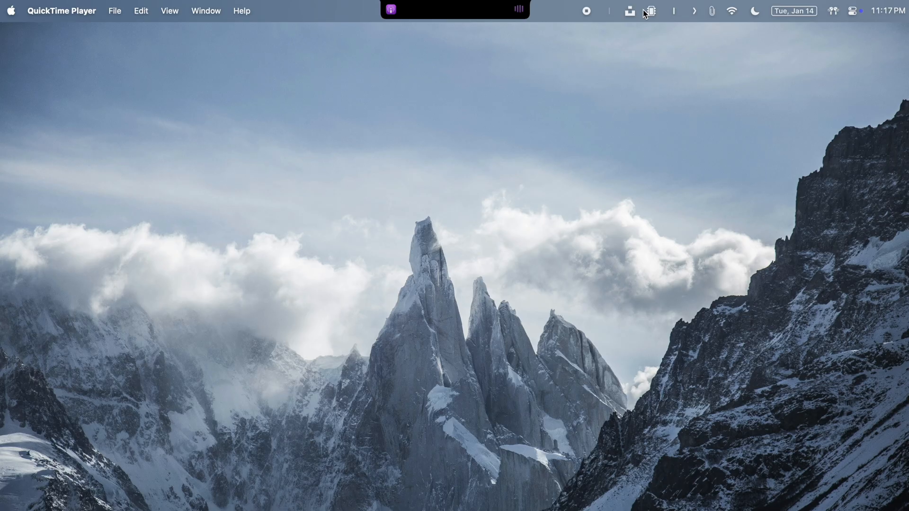
Shuffle Unsplash Wallpapers through several random photos, landing on the Maldives pier shot.
left_click(630, 11)
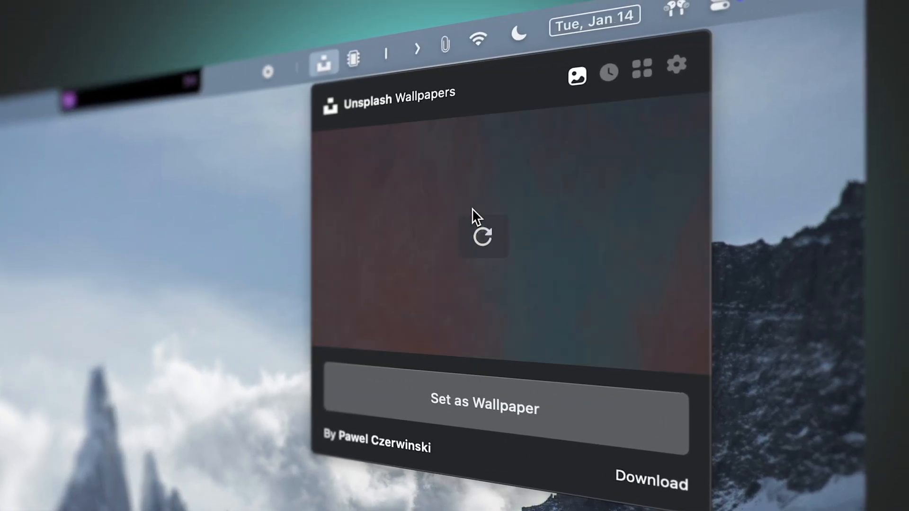
left_click(483, 236)
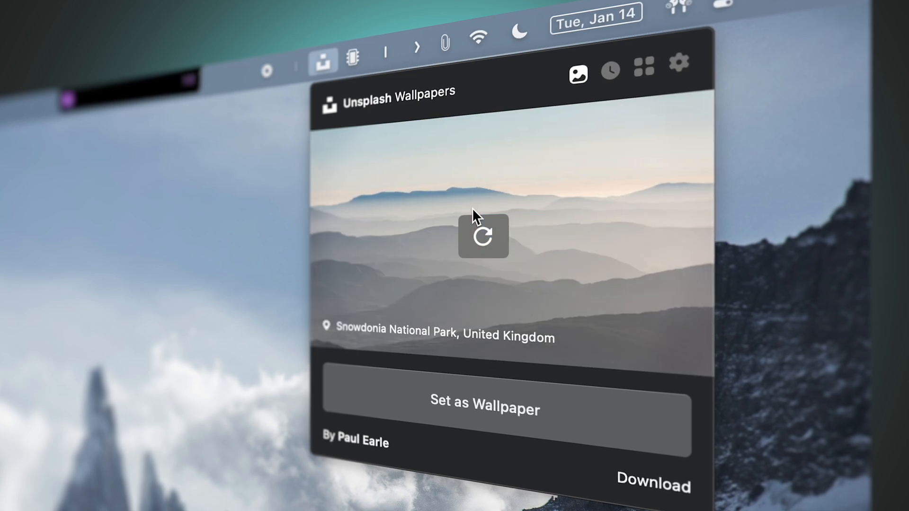
left_click(483, 236)
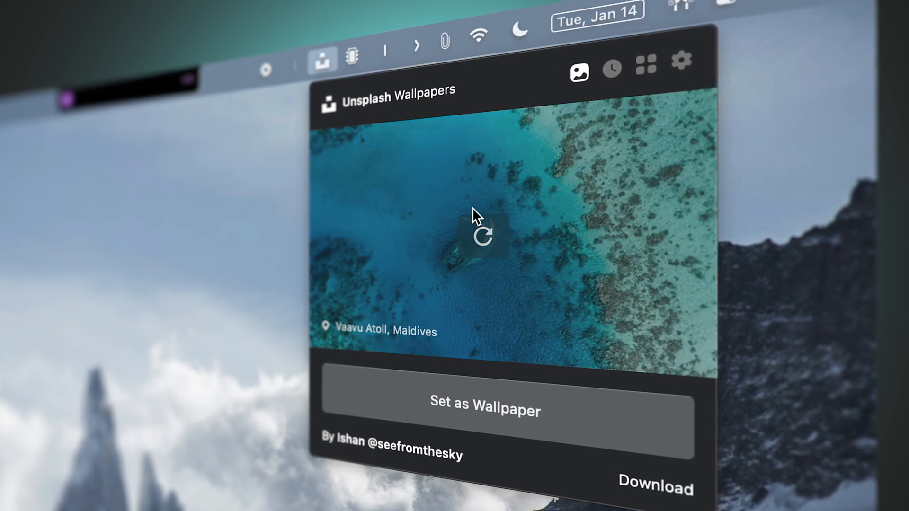
left_click(482, 236)
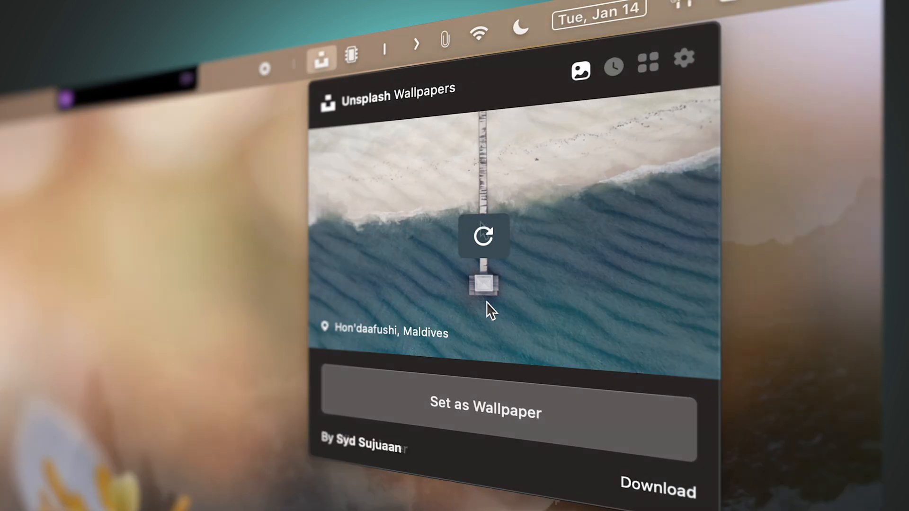
Browse the history of past wallpapers, then move on to the app's settings.
left_click(485, 412)
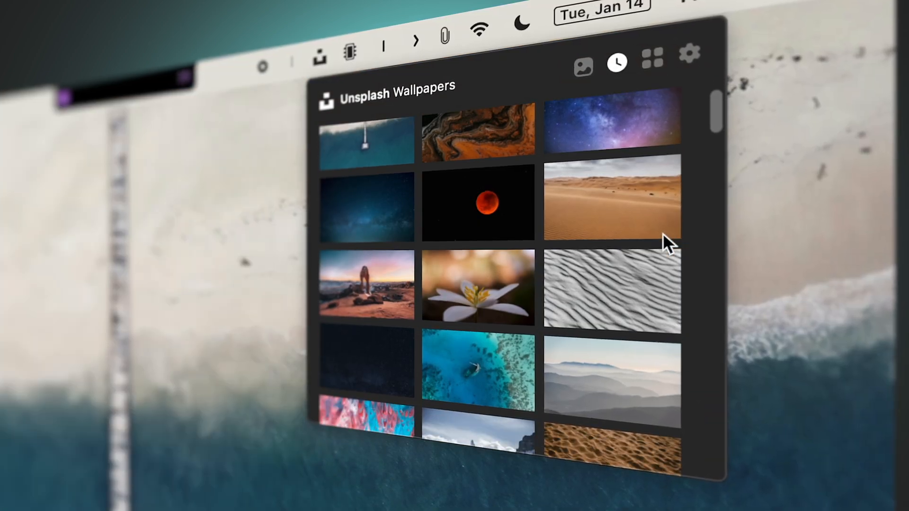
scroll("down", 3)
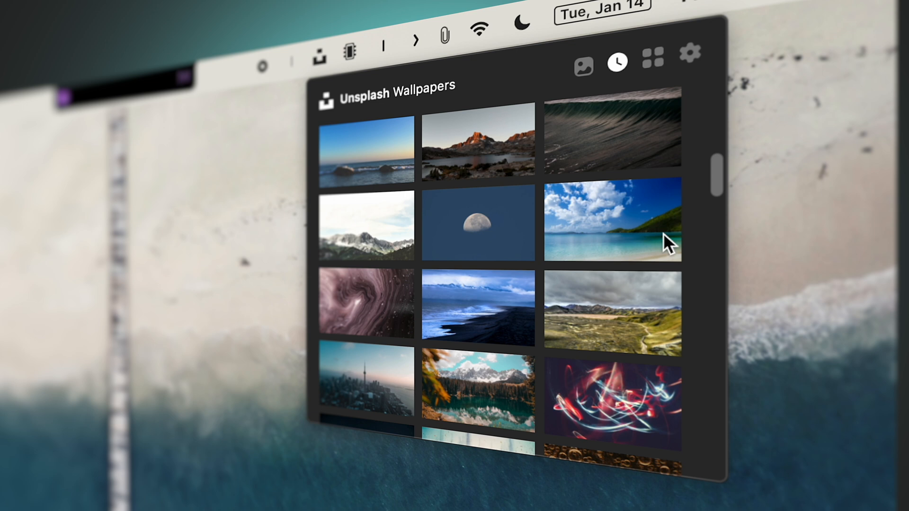
scroll("down", 3)
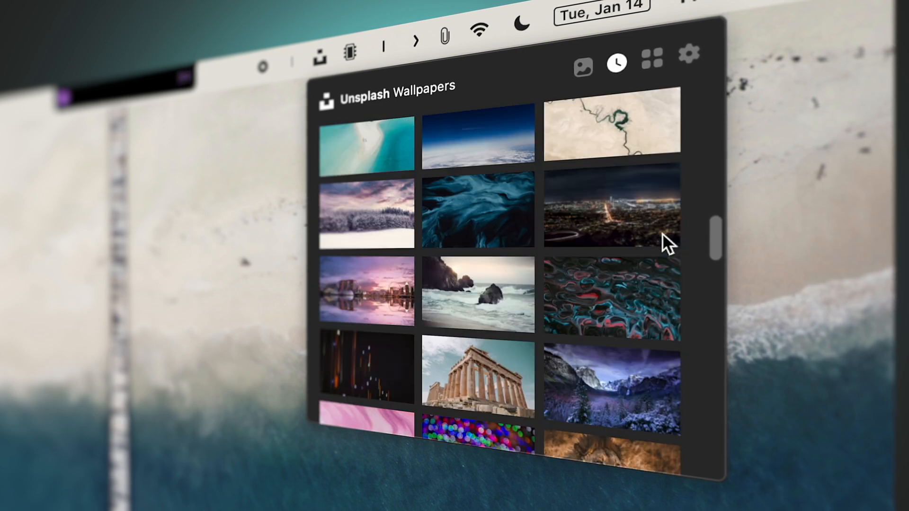
scroll("down", 3)
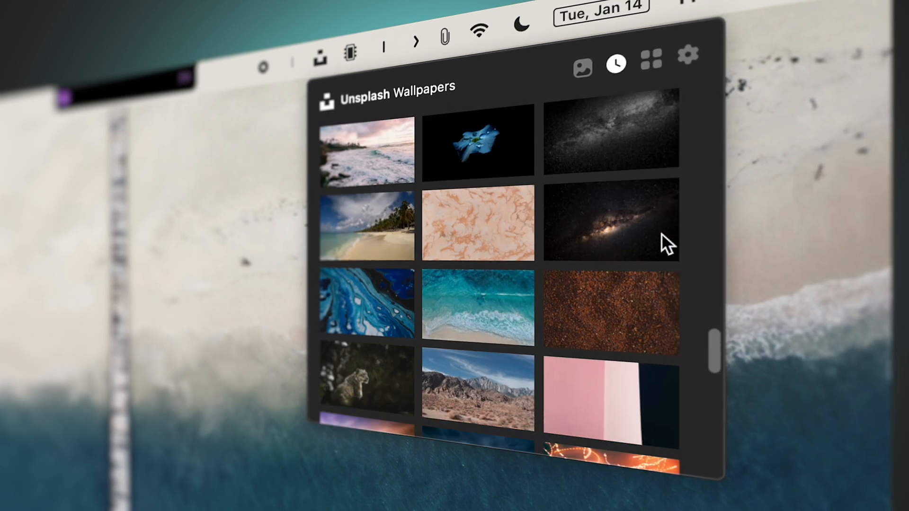
left_click(688, 56)
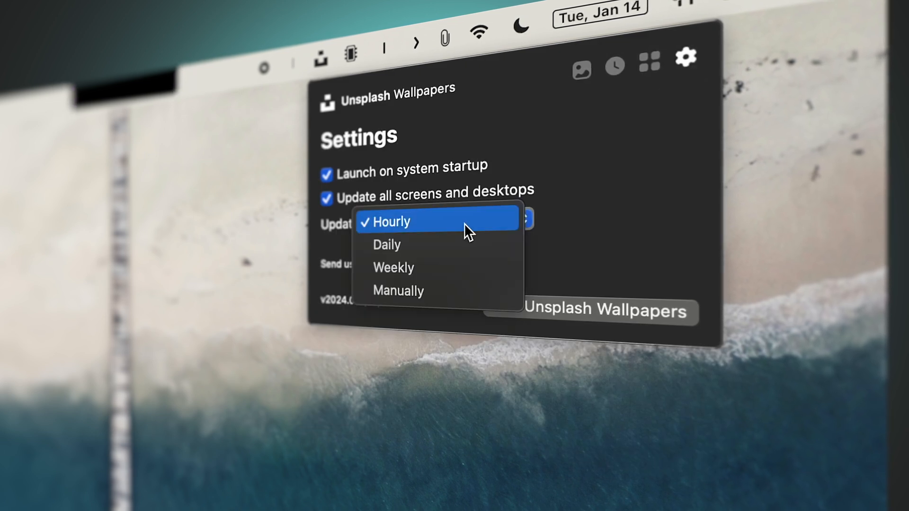
Keep updates Hourly, review the categories grid and download the Kolmården snow leopard photo.
left_click(393, 221)
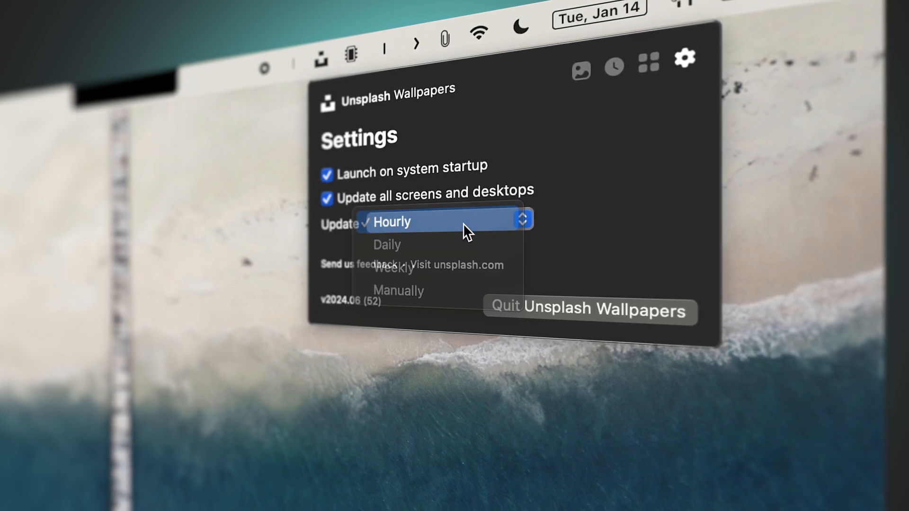
left_click(648, 62)
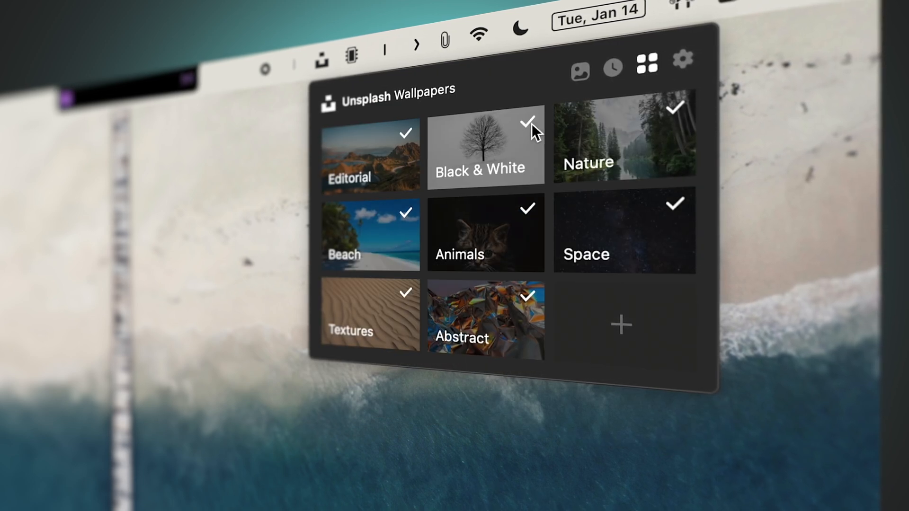
left_click(580, 66)
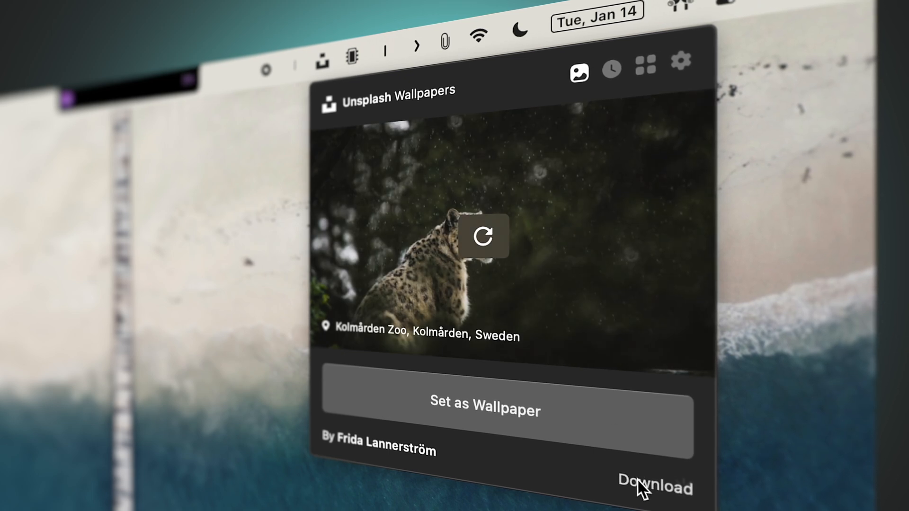
left_click(655, 487)
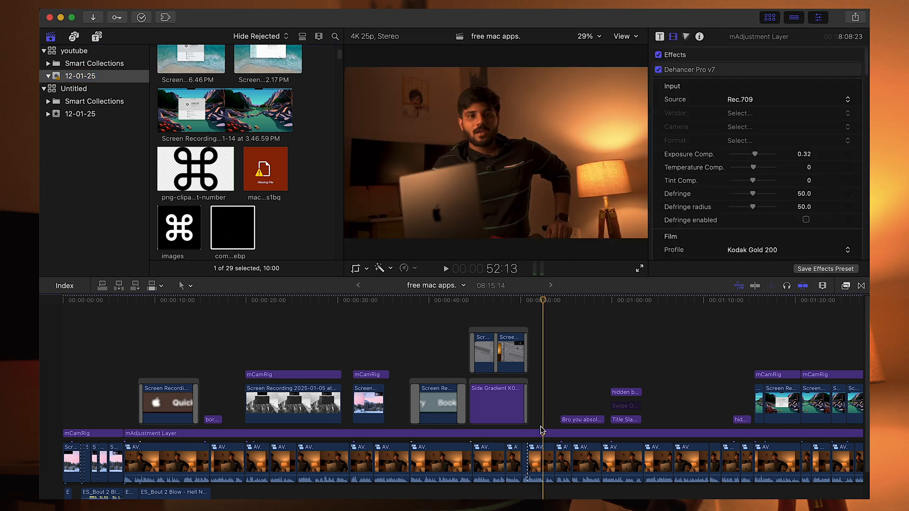
Bring Final Cut Pro's free mac apps. project timeline to the front.
left_click(572, 12)
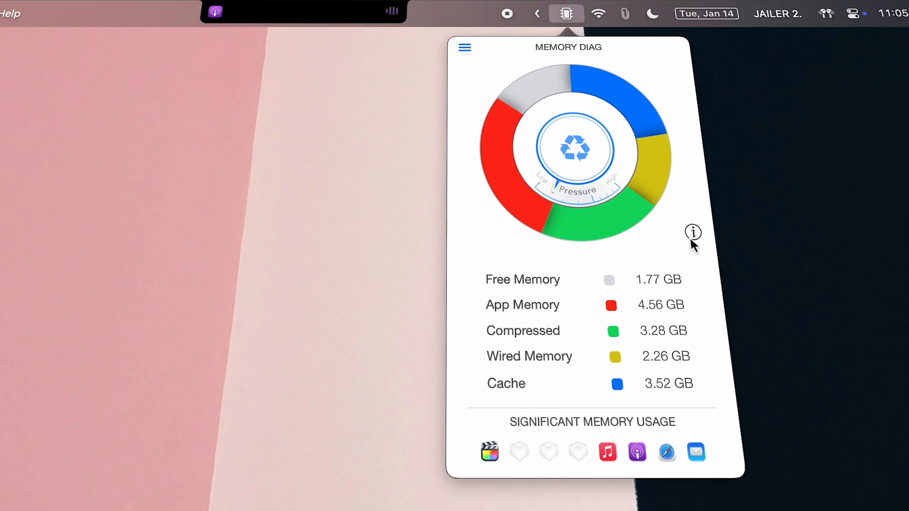
Review Memory Diag's detailed figures, return to the ring overview and purge memory.
left_click(693, 231)
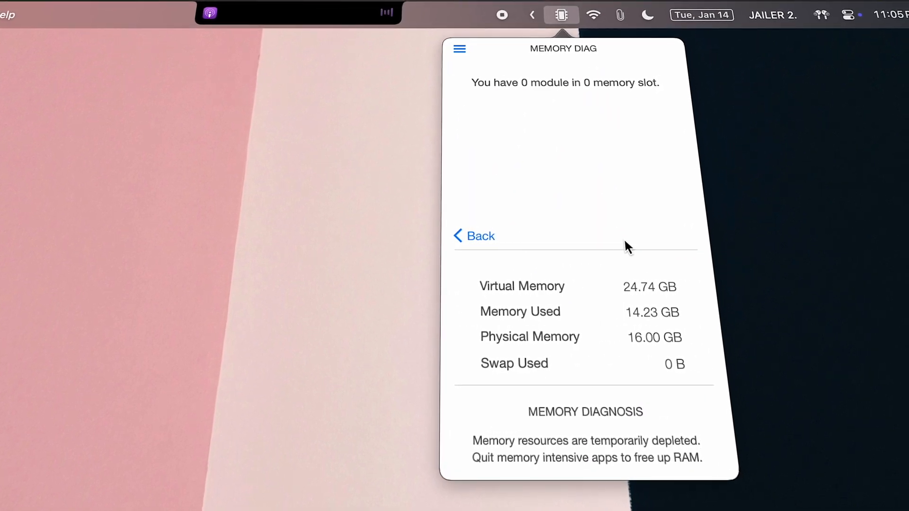
left_click(474, 236)
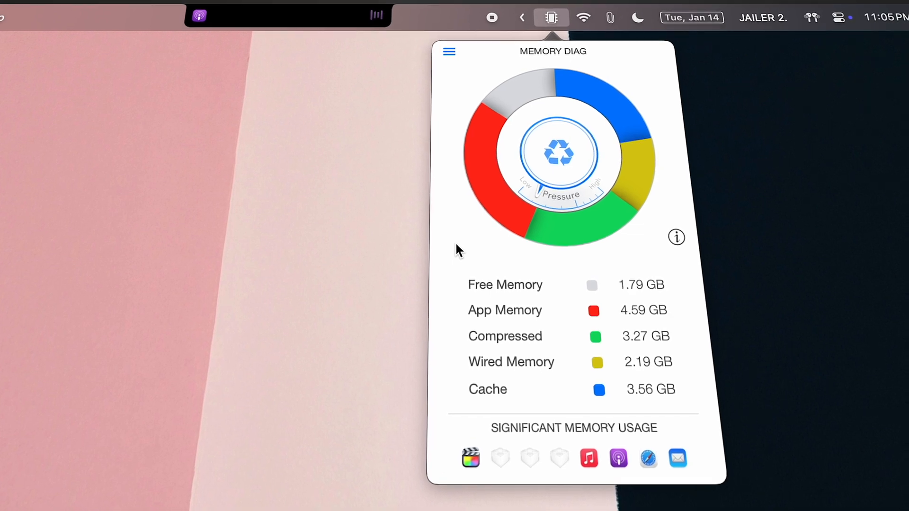
mouse_move(557, 153)
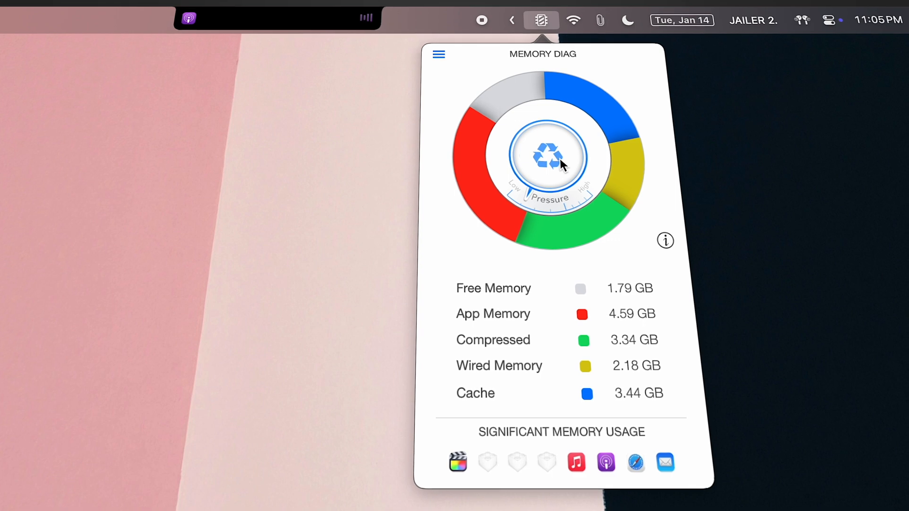
left_click(543, 156)
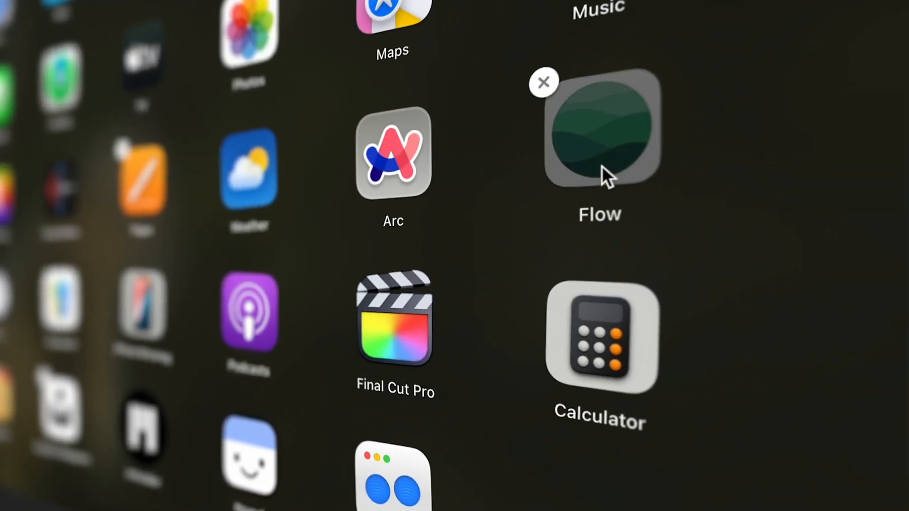
Remove Flow and its six related files in AppCleaner, authorising with the password.
left_click(543, 84)
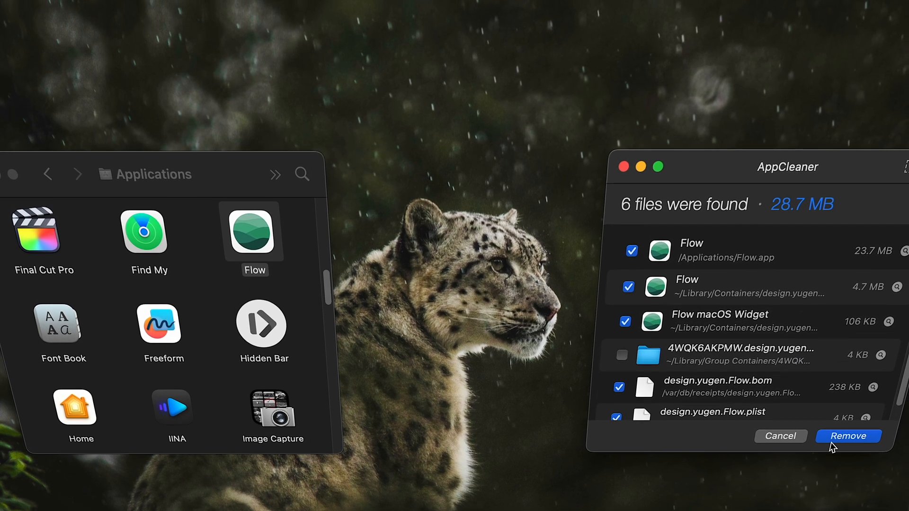
left_click(847, 436)
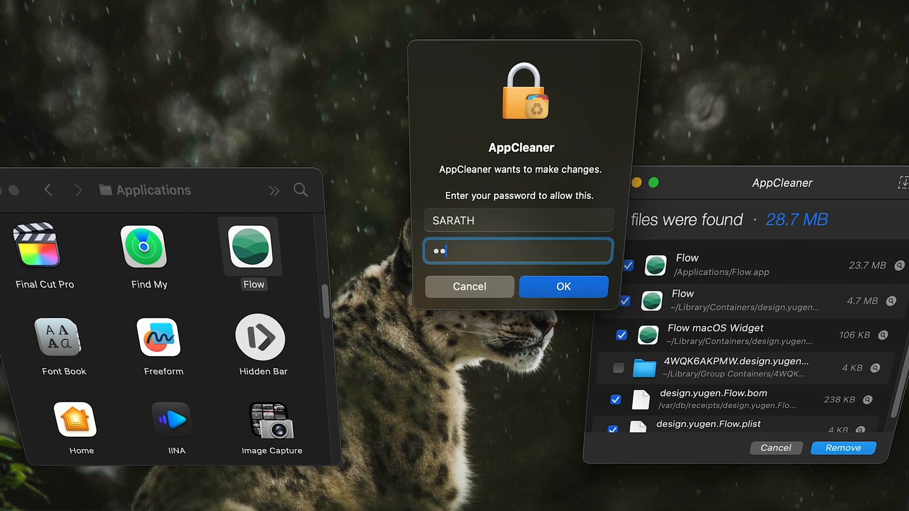
left_click(562, 286)
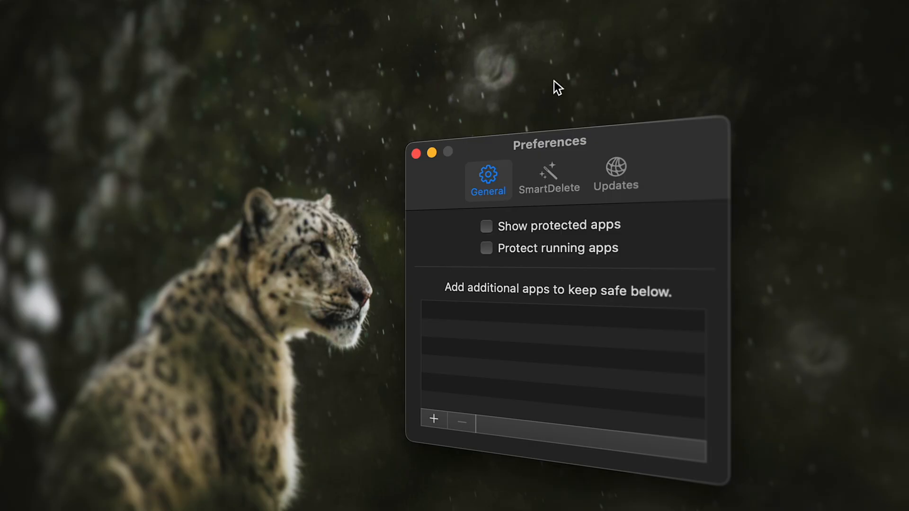
Dismiss AppCleaner's preferences and remove PDFgear with its 130.7 MB of related files.
left_click(549, 176)
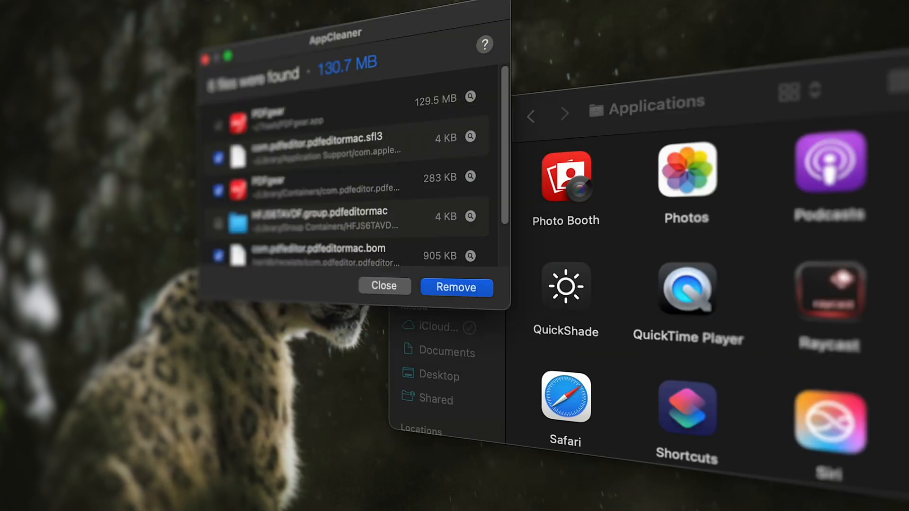
left_click(456, 287)
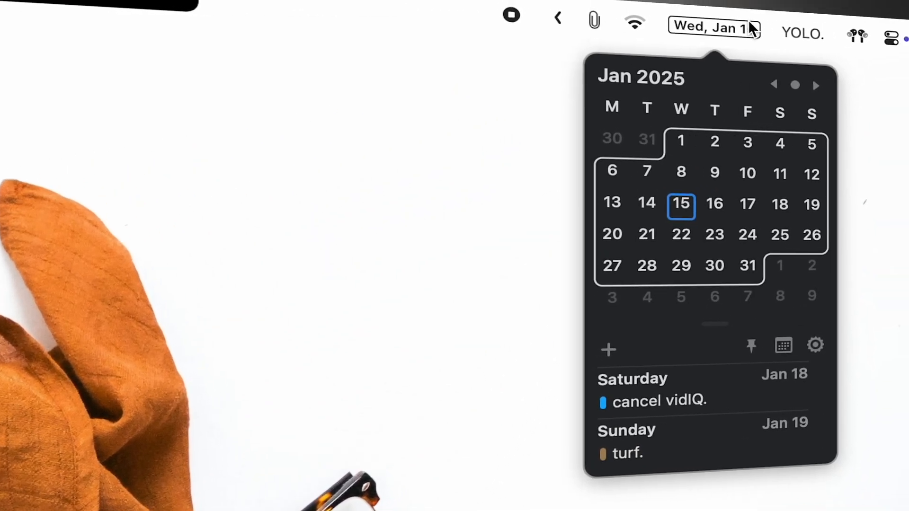
Browse the Itsycal calendar forward to February 2025 and back to January.
left_click(816, 86)
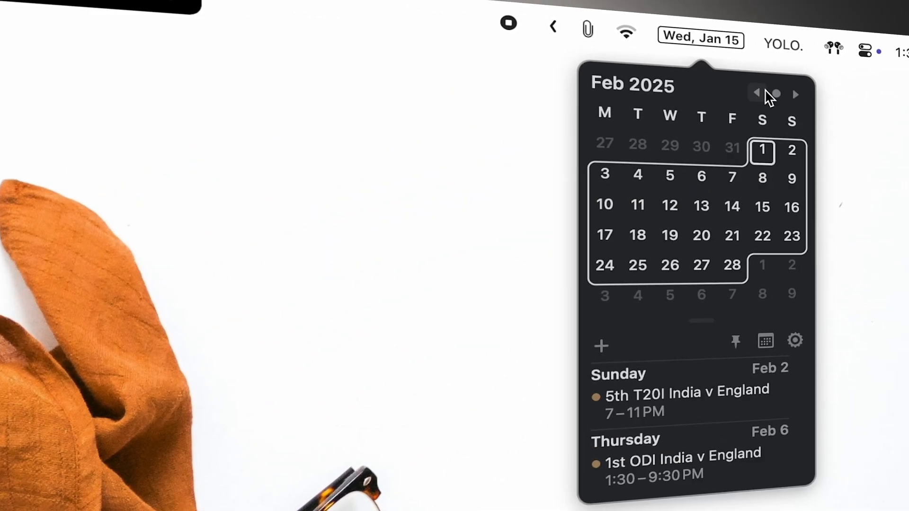
left_click(756, 94)
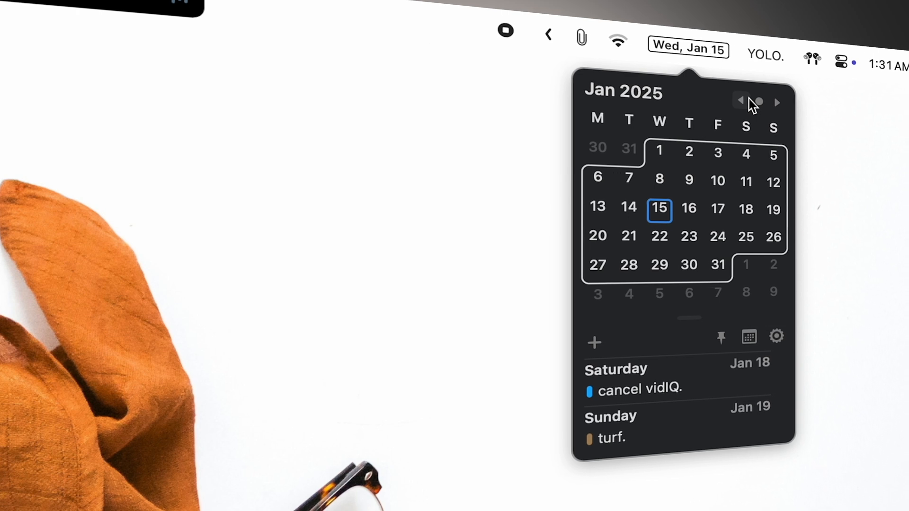
left_click(776, 336)
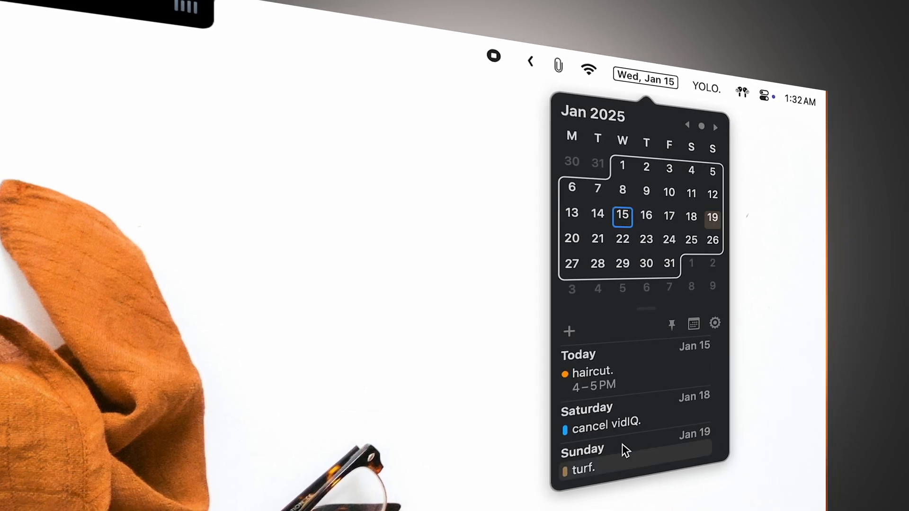
Add a new event titled 'haircut.' to today, January 15, and save it.
left_click(569, 332)
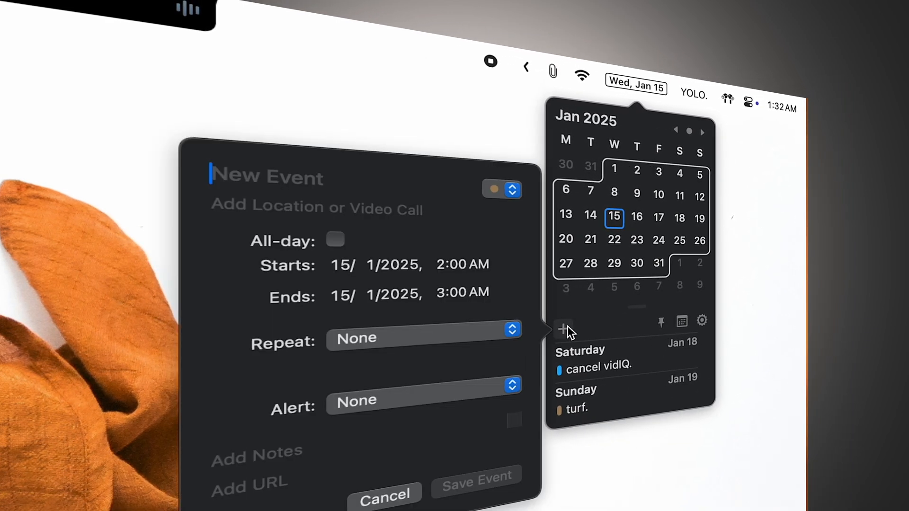
type("hairc")
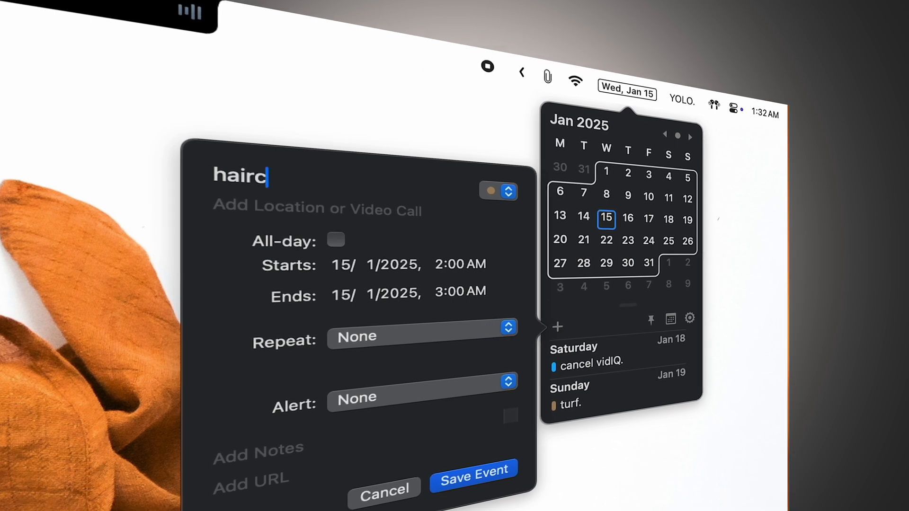
type("ut.")
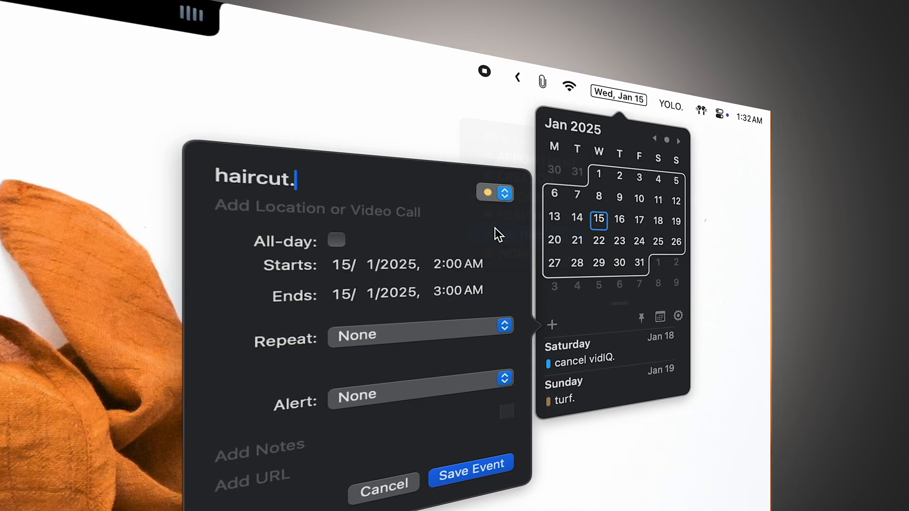
left_click(417, 395)
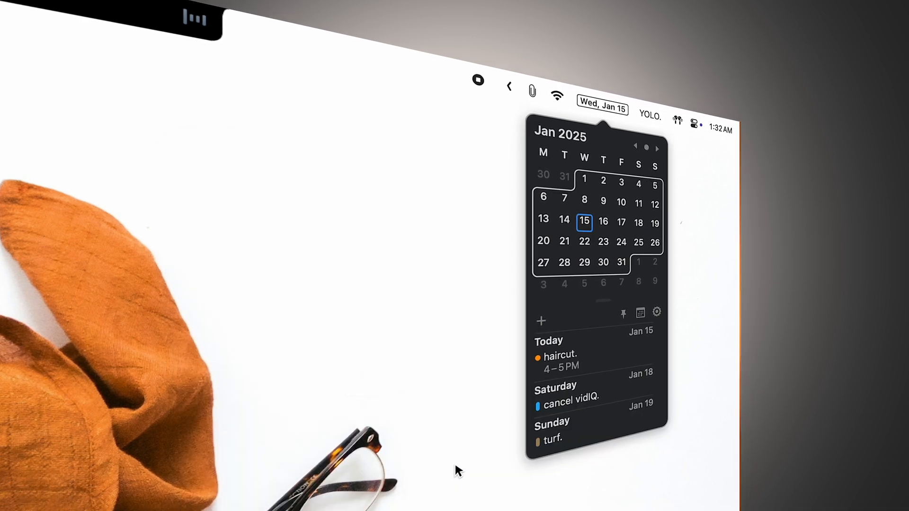
In Appearance settings, toggle Show month and Show day of week in icon off and back on.
left_click(656, 312)
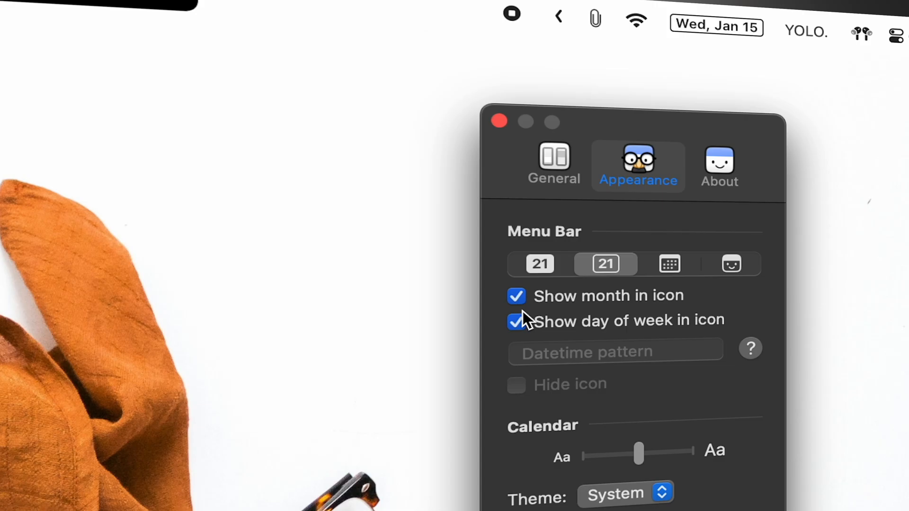
left_click(516, 296)
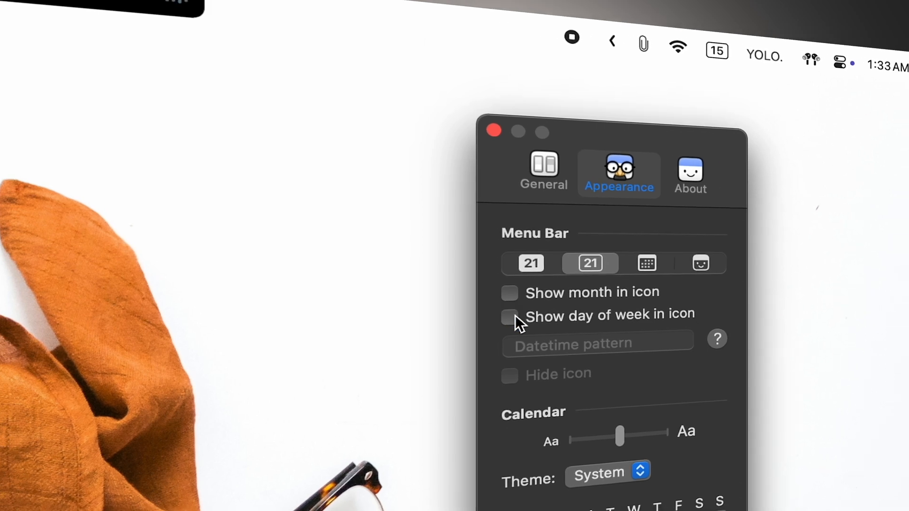
left_click(509, 292)
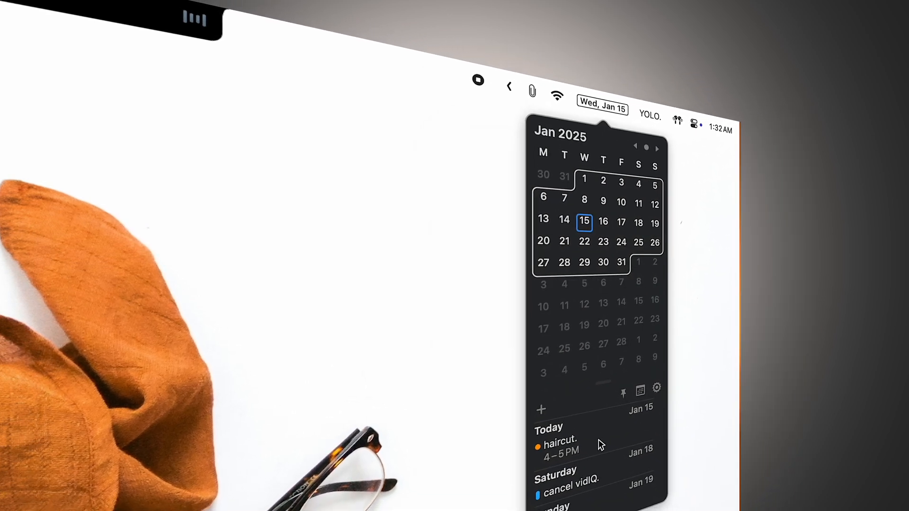
left_click(656, 387)
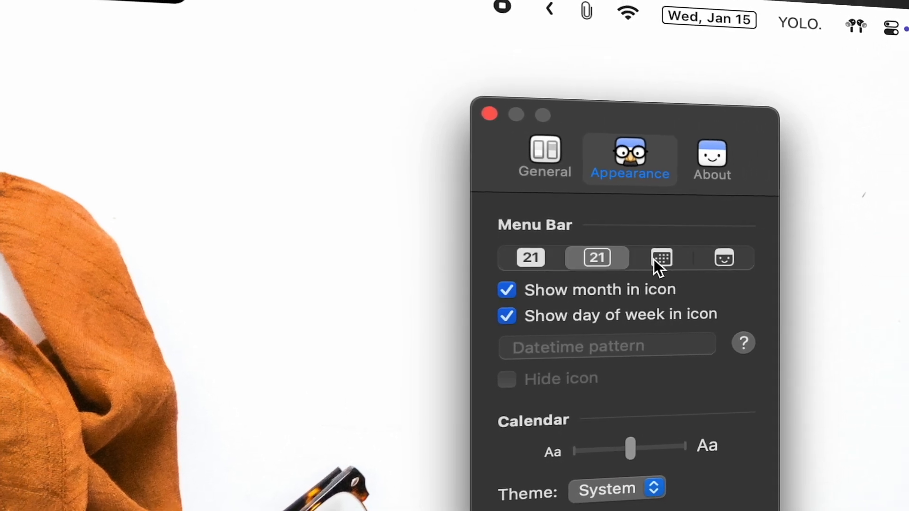
View Itsycal's About page with version and credits, then reach the menu bar.
left_click(711, 159)
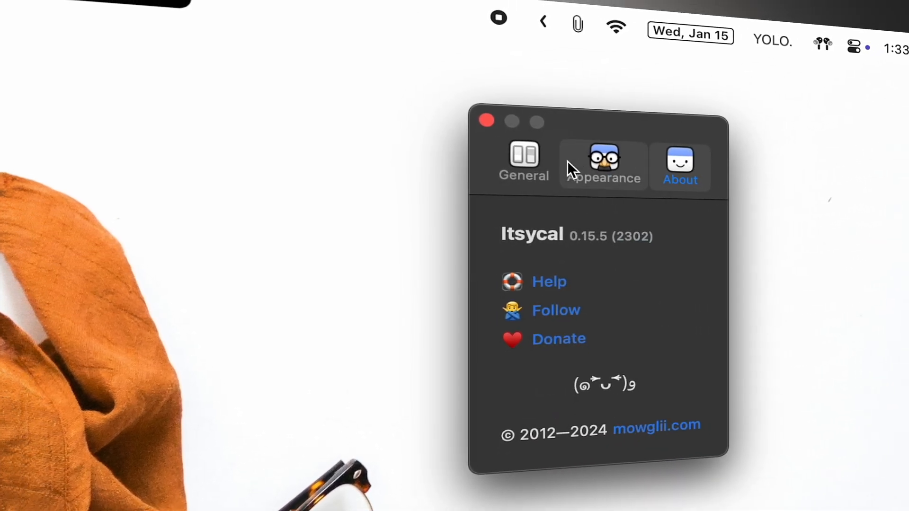
left_click(681, 23)
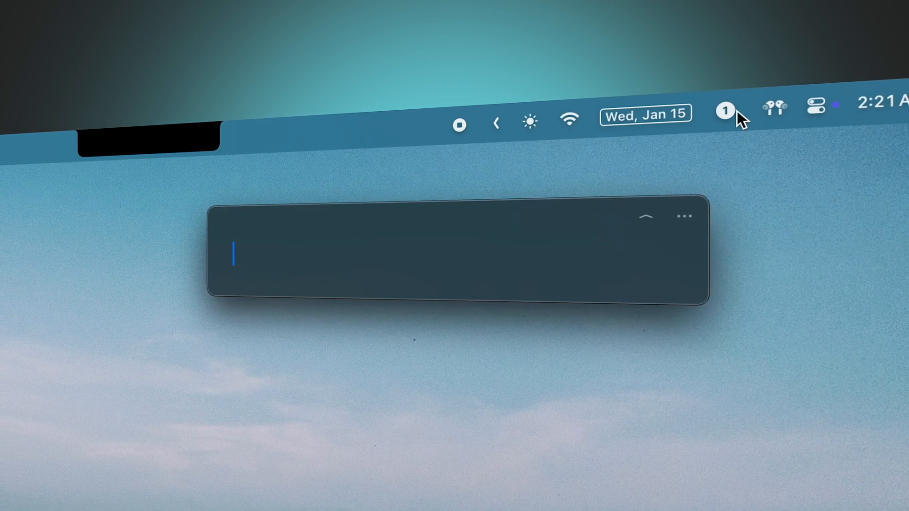
Enter the task 'shoot.' in One Thing, then start replacing it with 'subscr'.
type("shoot")
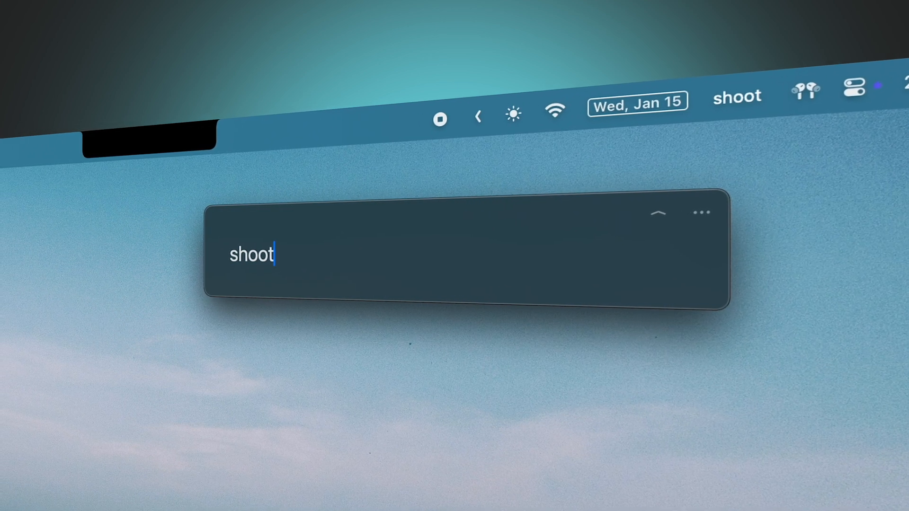
type(".")
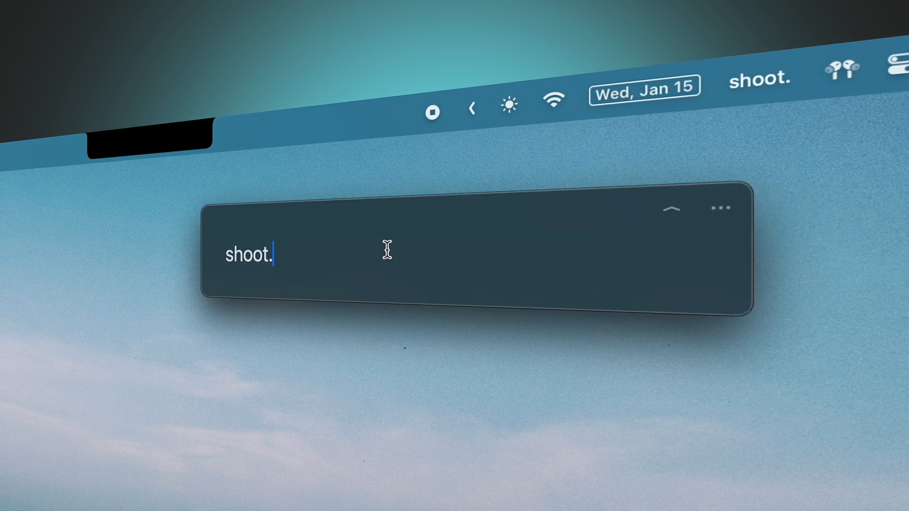
type("subscr")
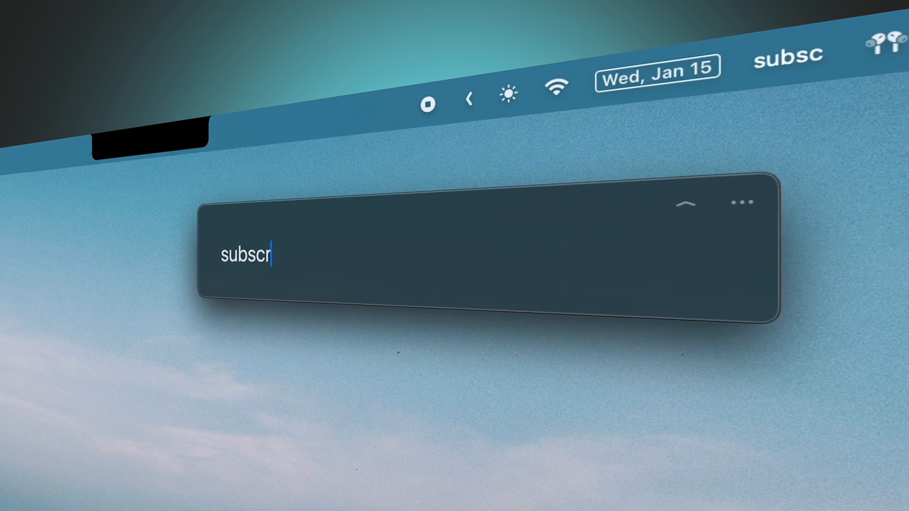